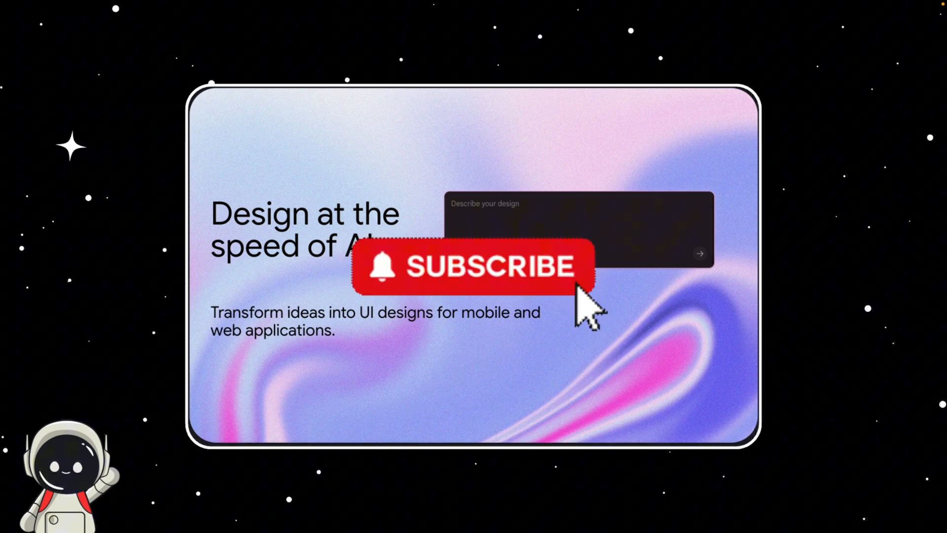
Describe a new design as 'make me a music app with a beach vibe'
click(472, 268)
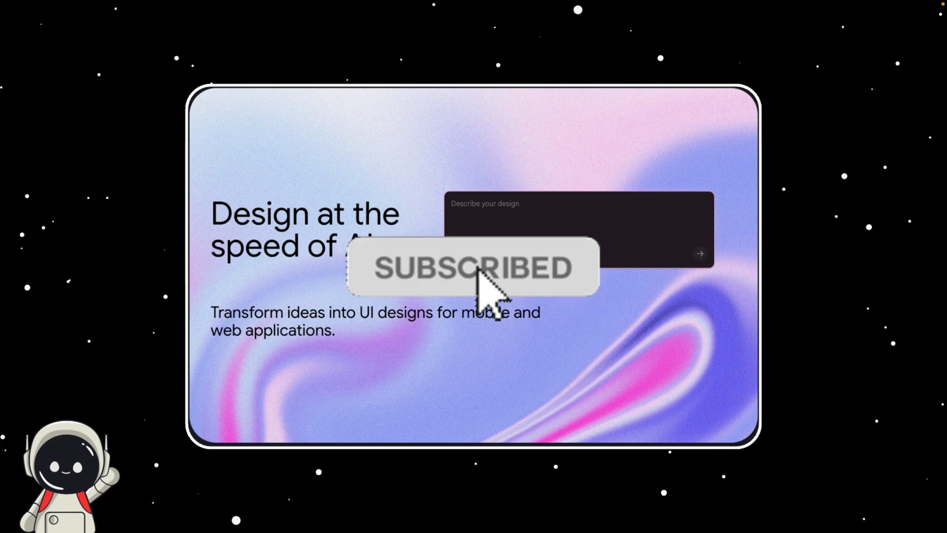
text(make me a music app with a beach vibe)
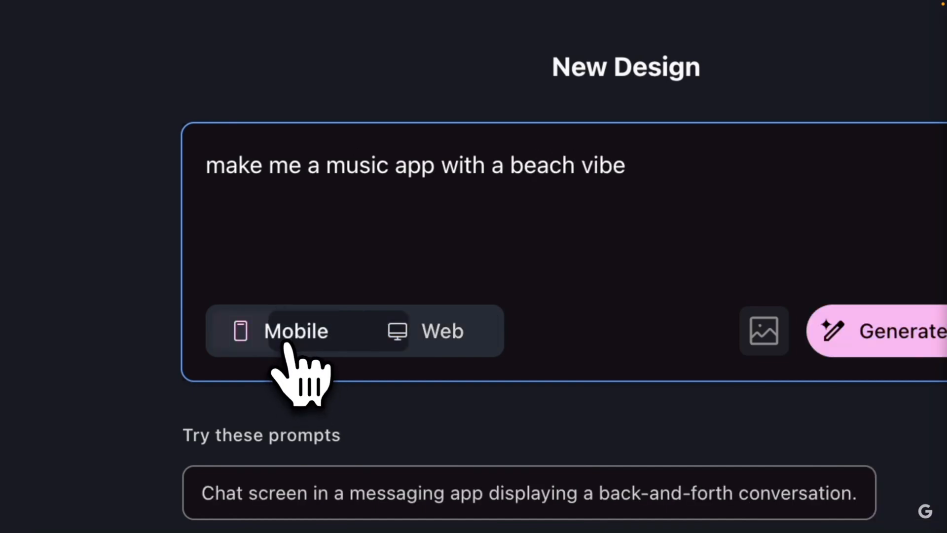
Generate the mobile screens, restyle them with the yellow #FAC638 theme, and start requesting a search bar
click(893, 332)
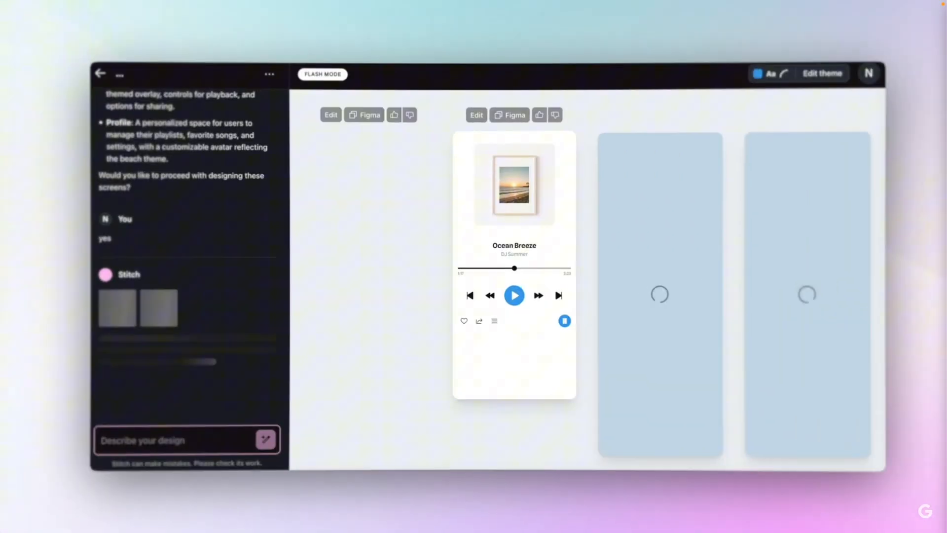
click(822, 73)
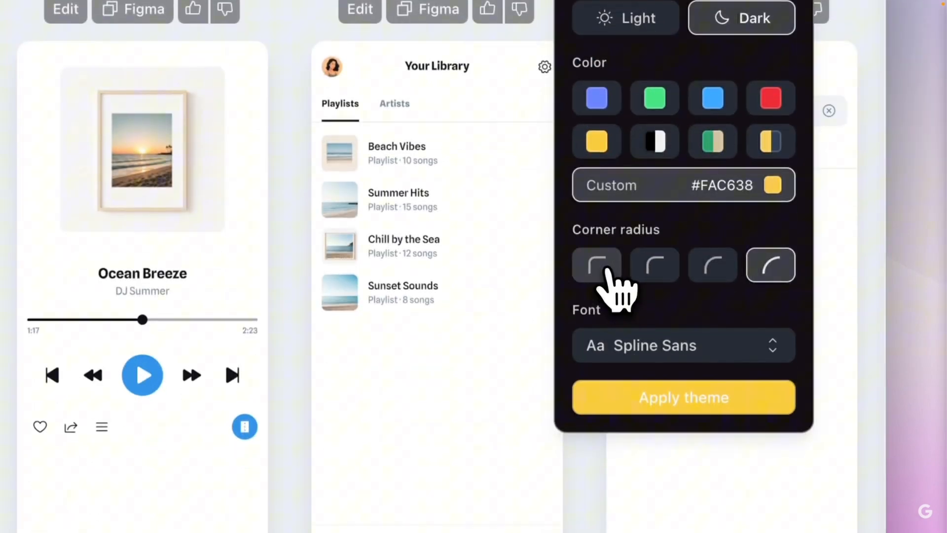
click(682, 397)
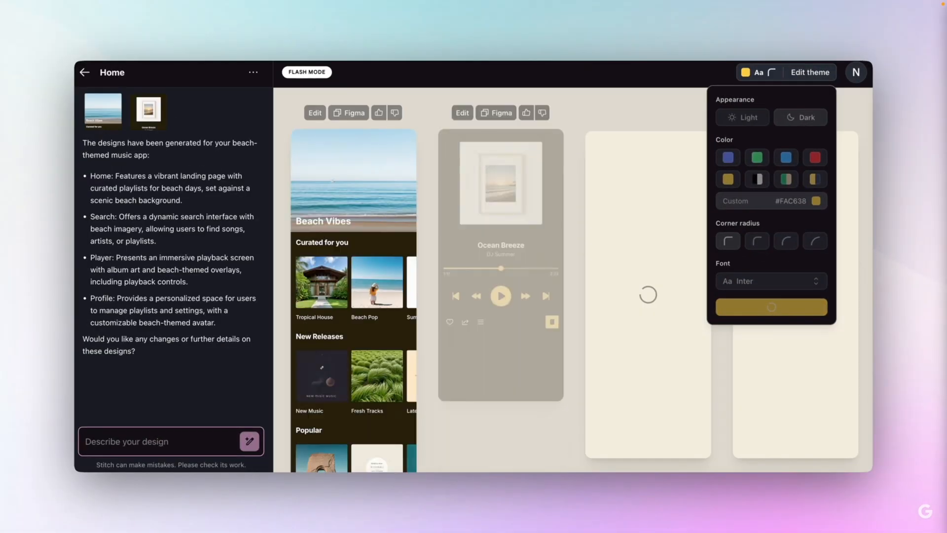
text(add a sear)
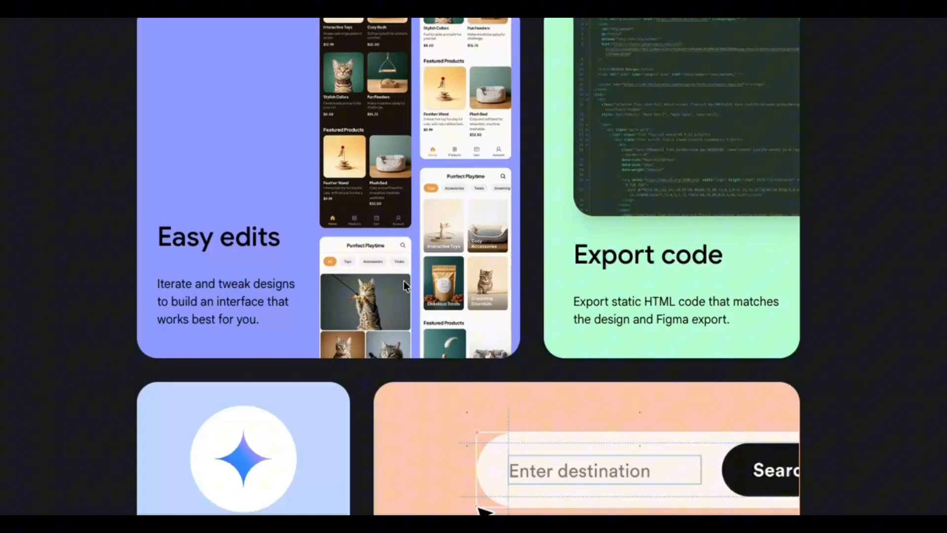
mouse_move(413, 287)
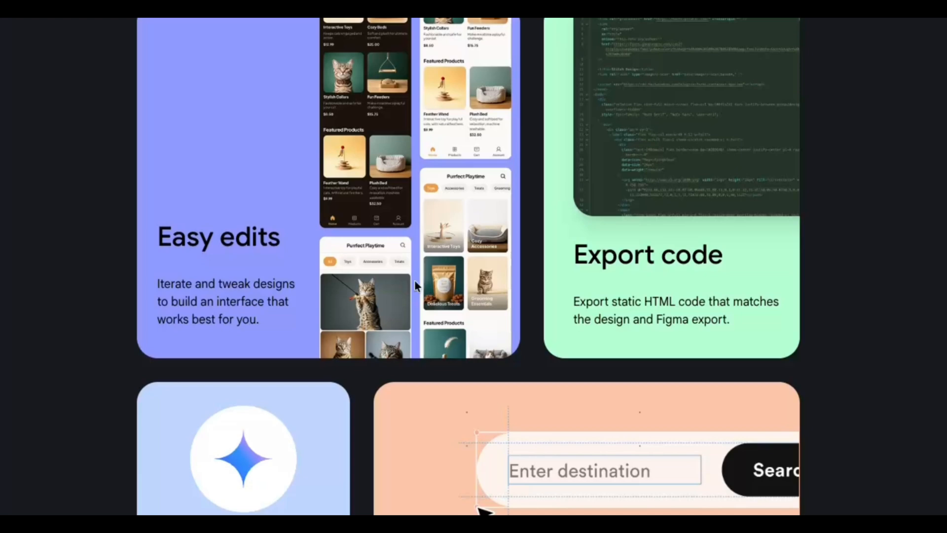
mouse_move(616, 242)
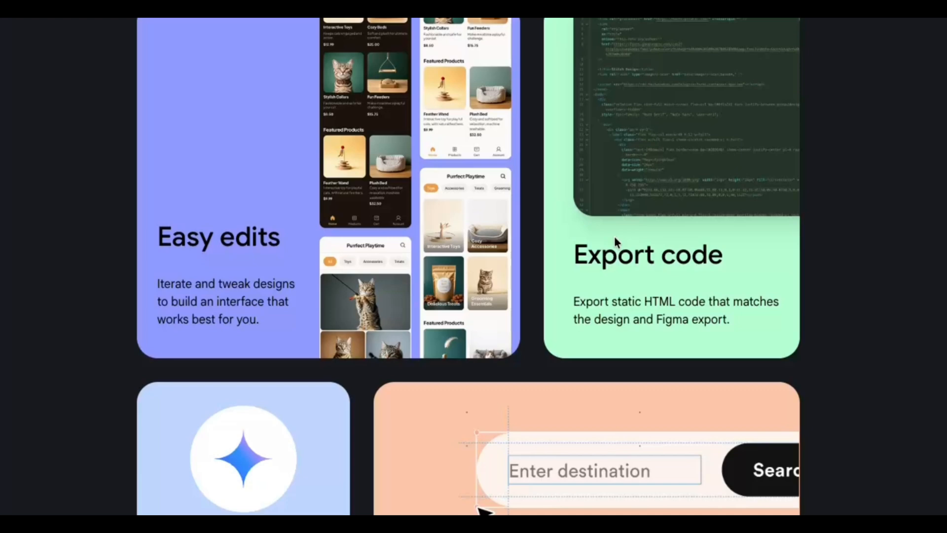
scroll(down, 3)
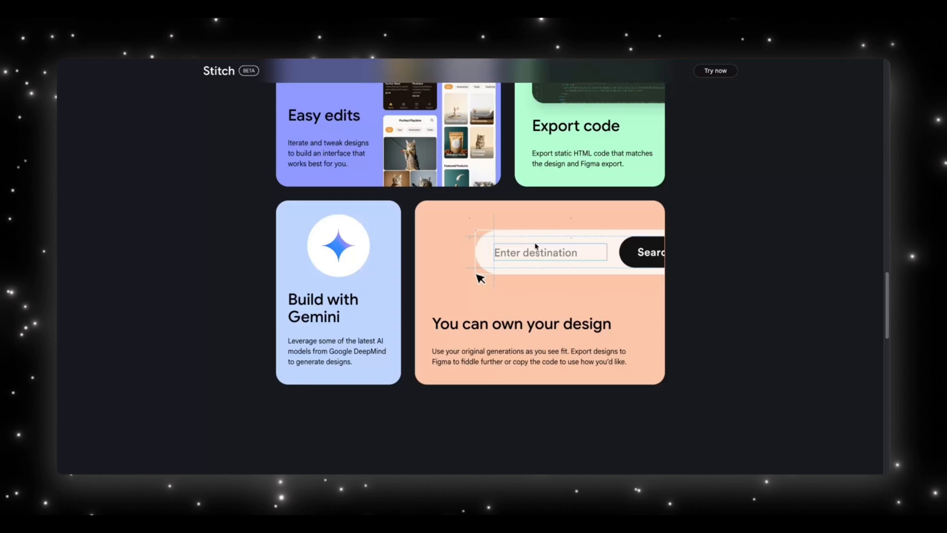
Enter the design workspace via Try now and list the available generation modes
click(715, 71)
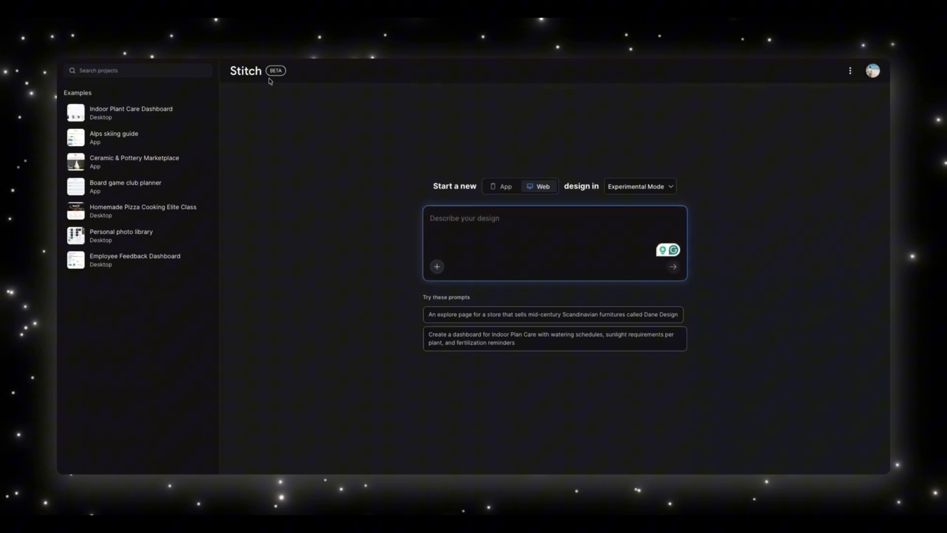
click(502, 186)
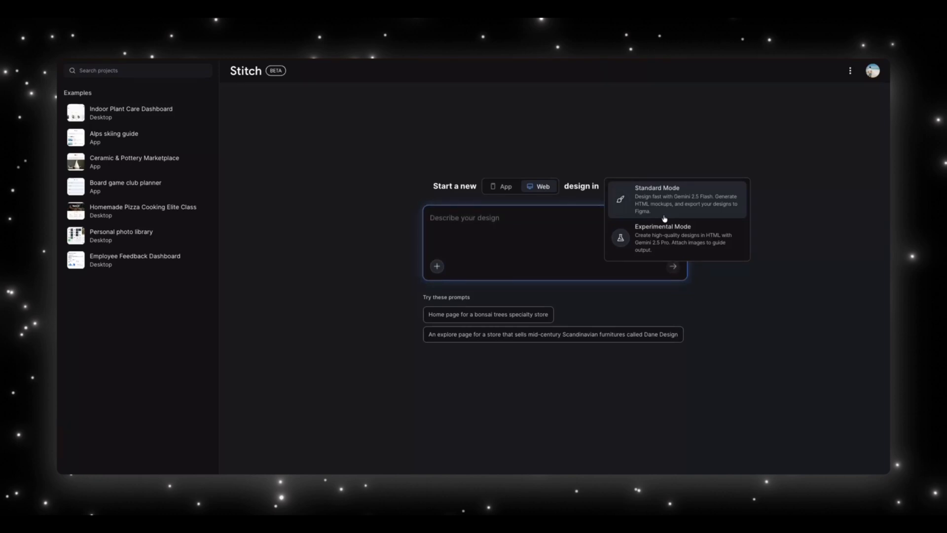
Choose Standard Mode and describe a modern employee feedback web dashboard with a sidebar
click(657, 199)
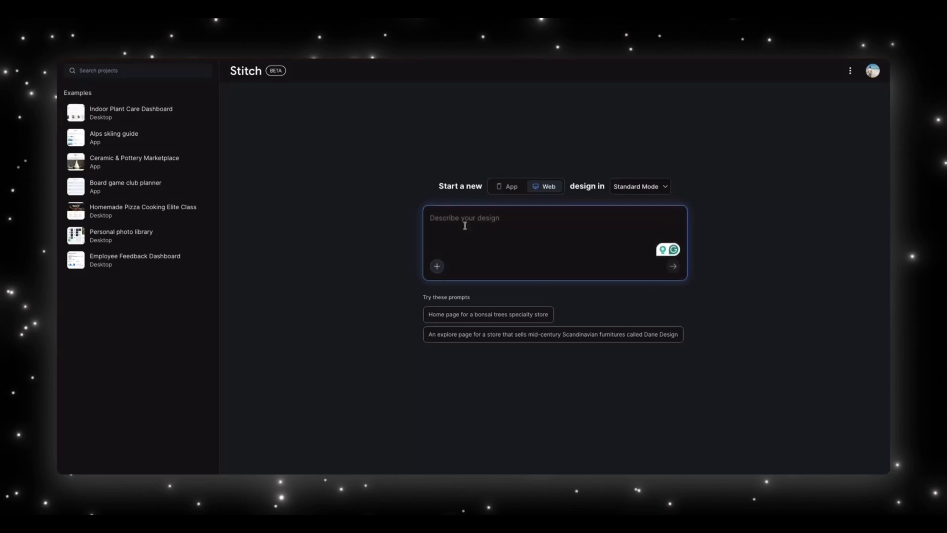
text(A modern web dashboard for collecting employee feedback. Include a sidebar with navigation, a header with a logo and profile icon, a main section showing overall satisfaction score, recent comments, and a chart of ratings over time. Clean design, blue and white theme, rounded cards, Google-style aesthetics)
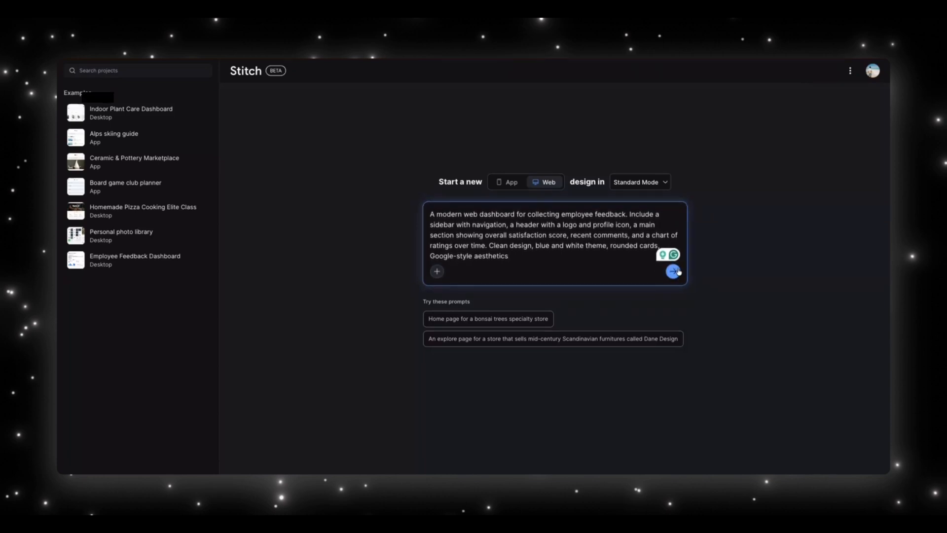
Submit the employee feedback dashboard prompt for generation
click(673, 270)
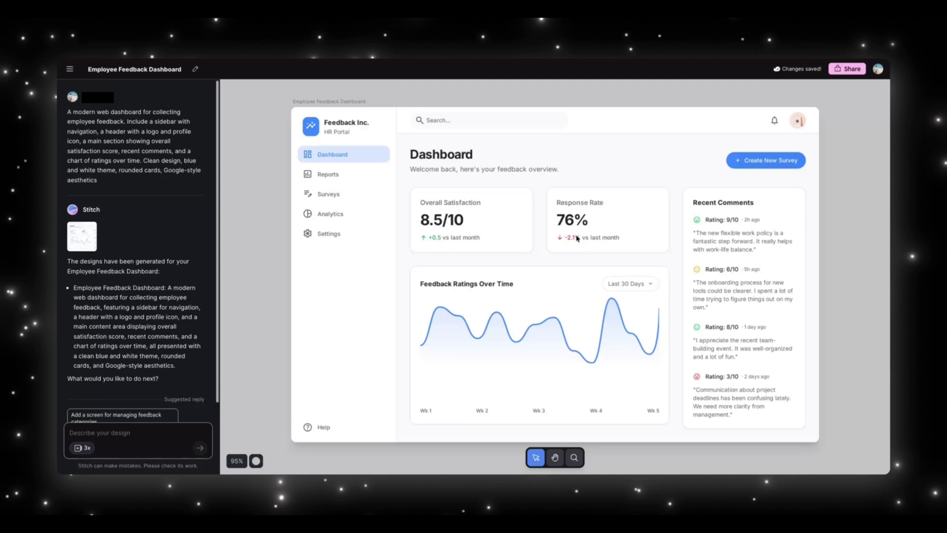
mouse_move(349, 158)
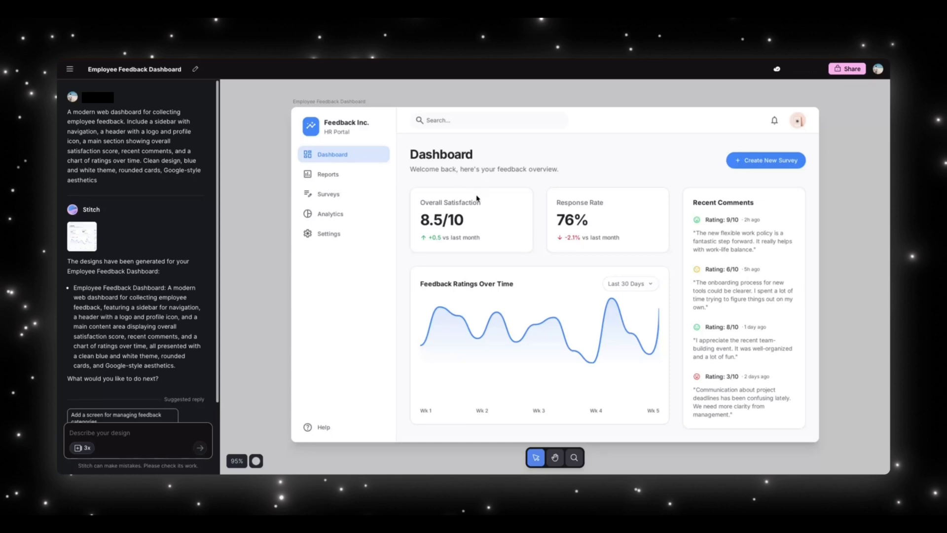
mouse_move(499, 279)
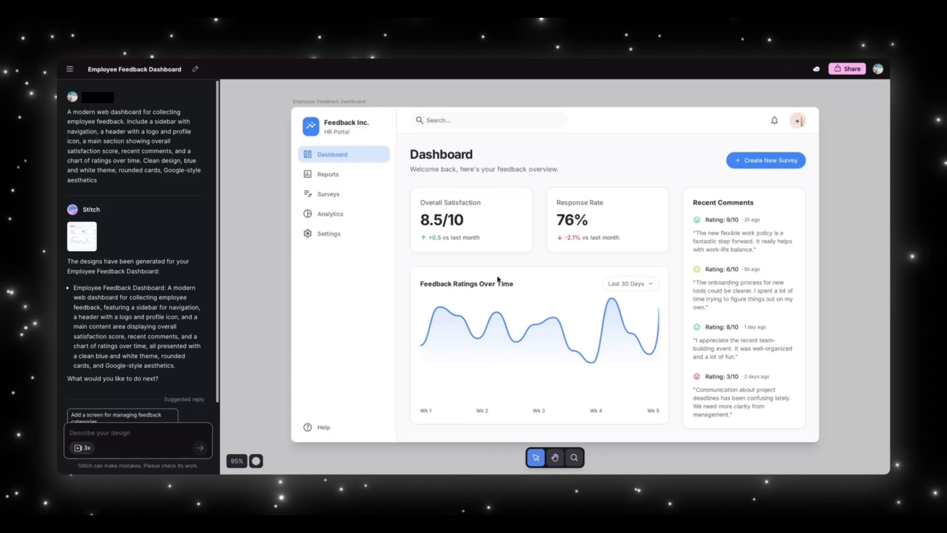
mouse_move(543, 329)
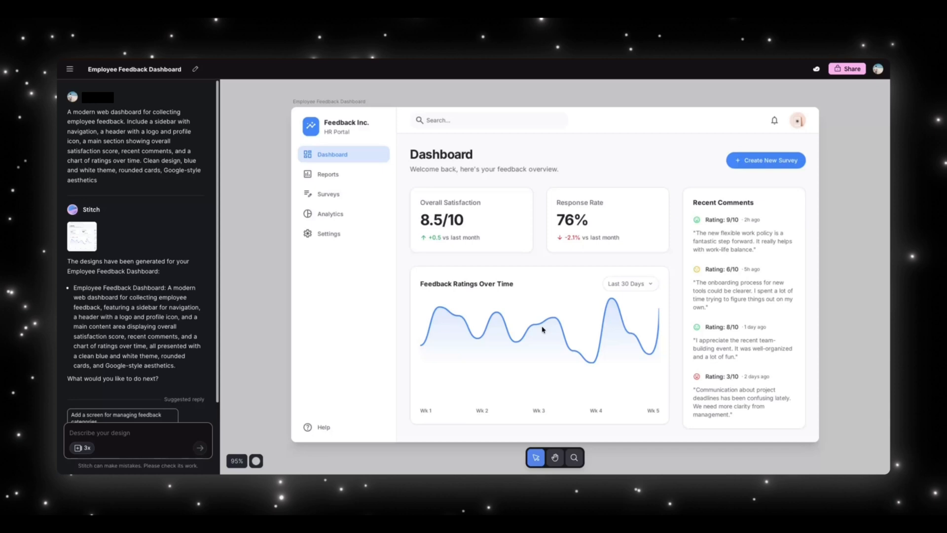
mouse_move(700, 202)
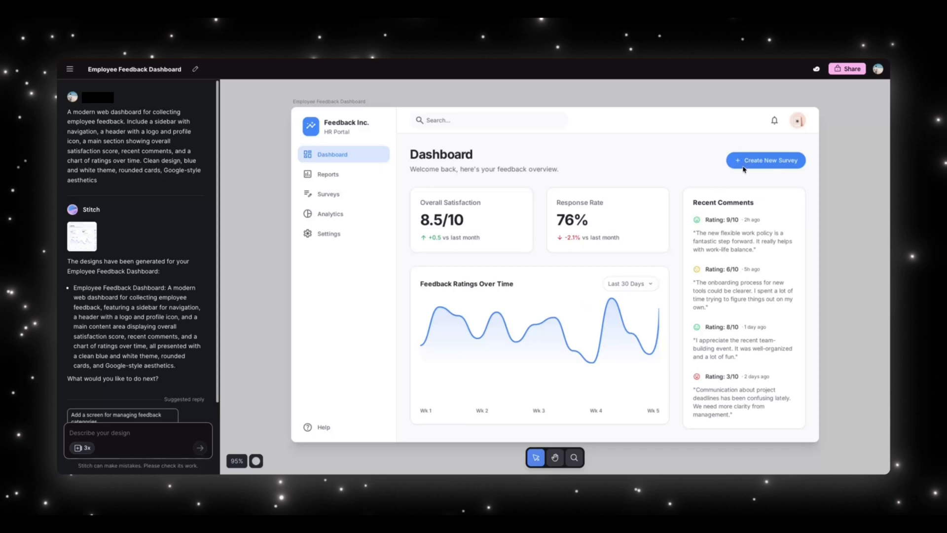
mouse_move(722, 209)
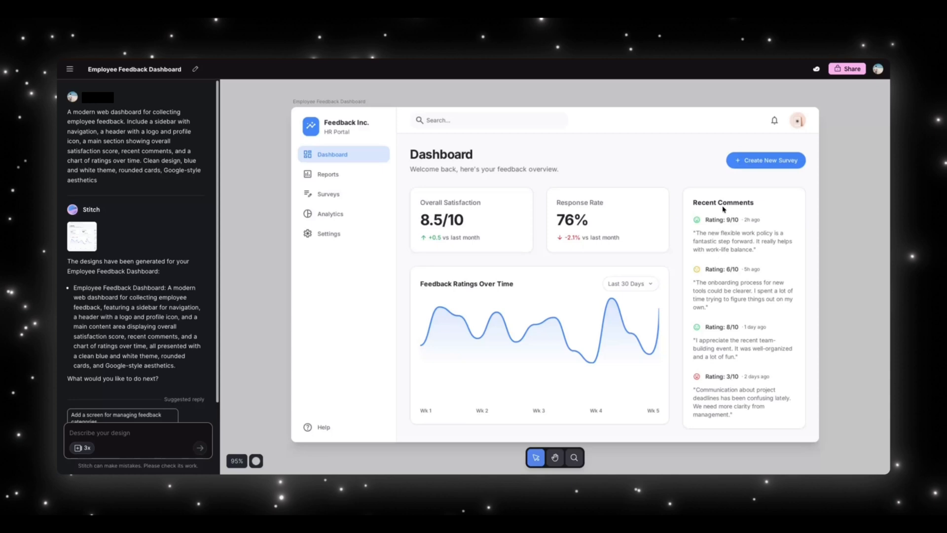
mouse_move(720, 231)
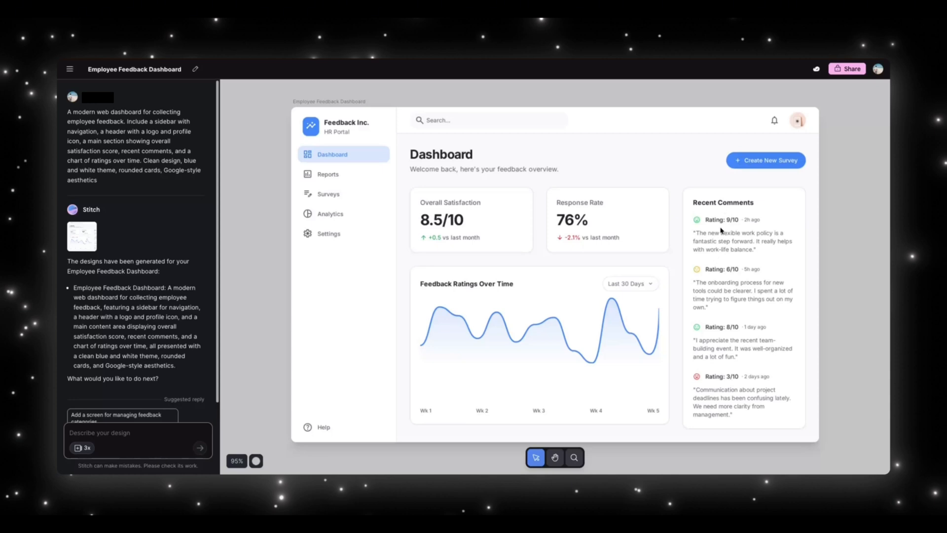
mouse_move(446, 328)
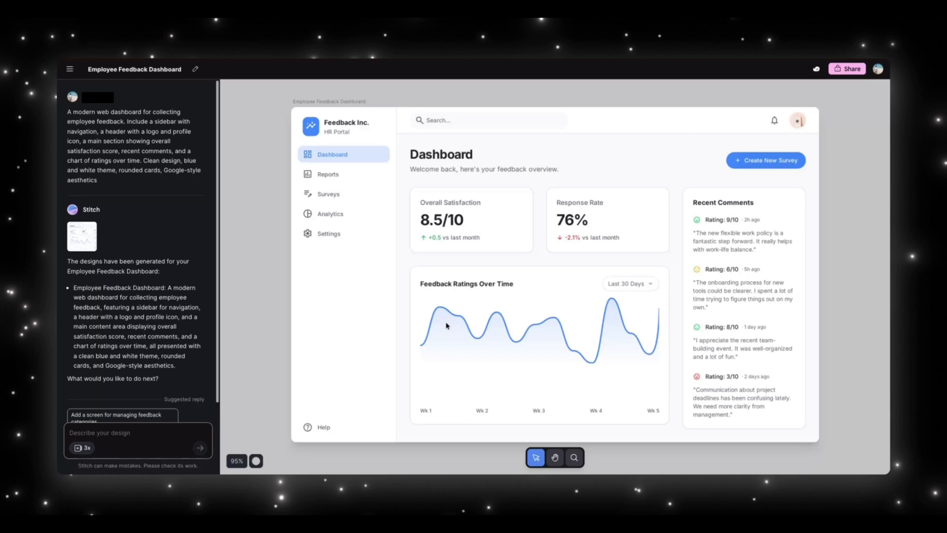
mouse_move(465, 308)
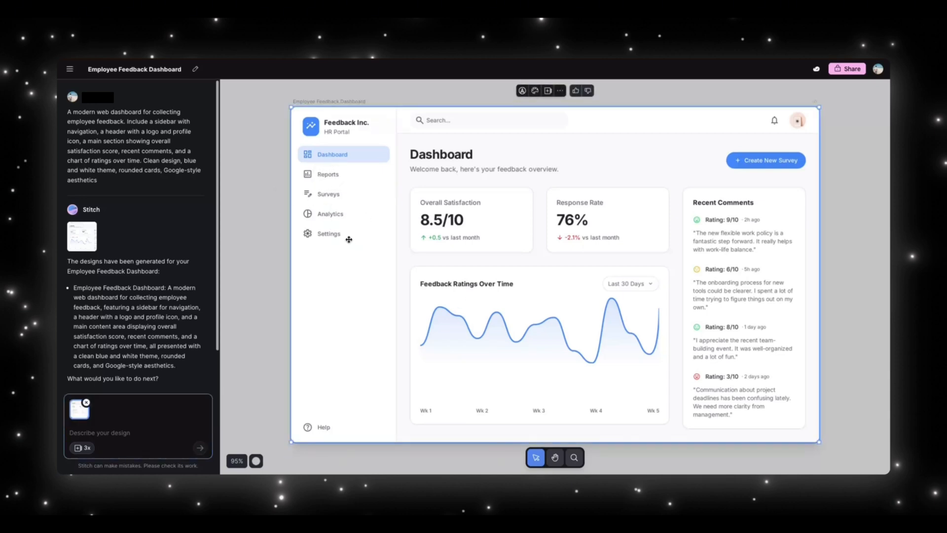
mouse_move(384, 251)
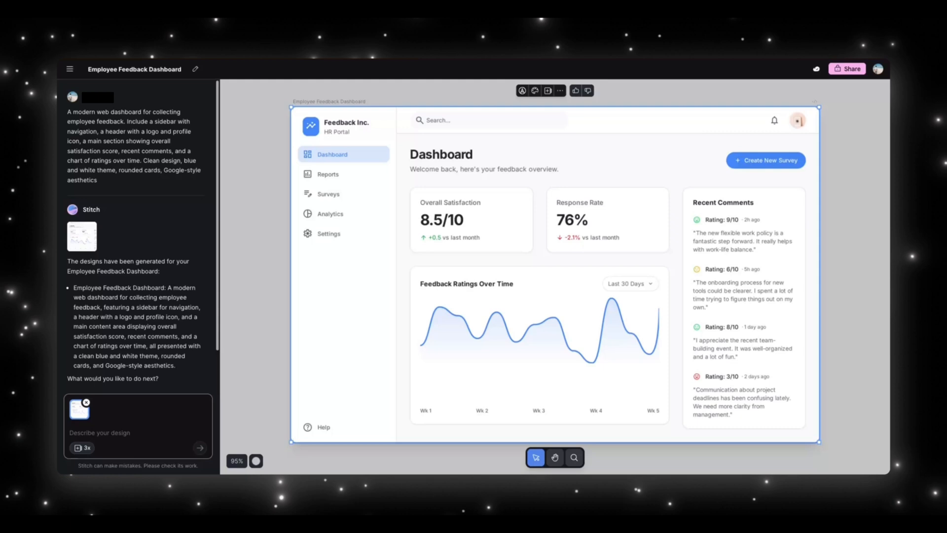
mouse_move(584, 230)
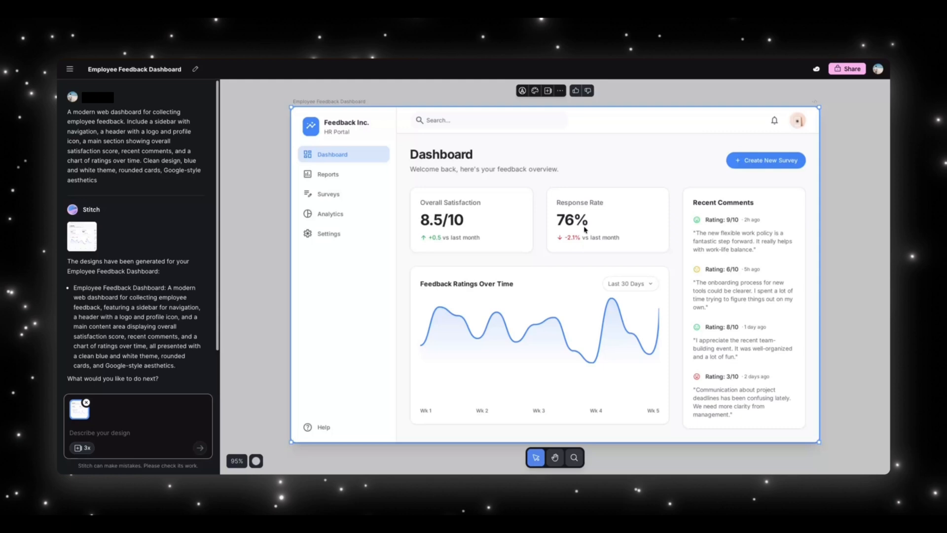
mouse_move(589, 290)
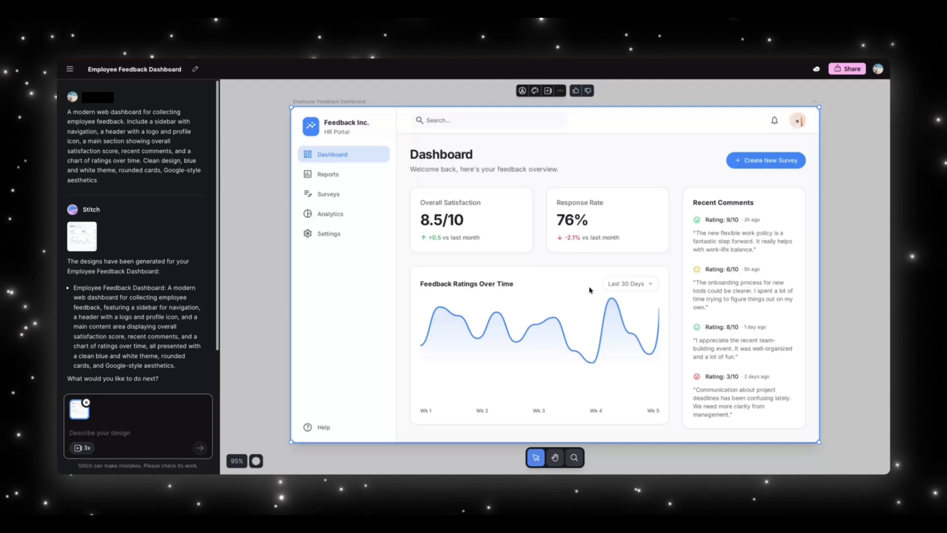
mouse_move(117, 314)
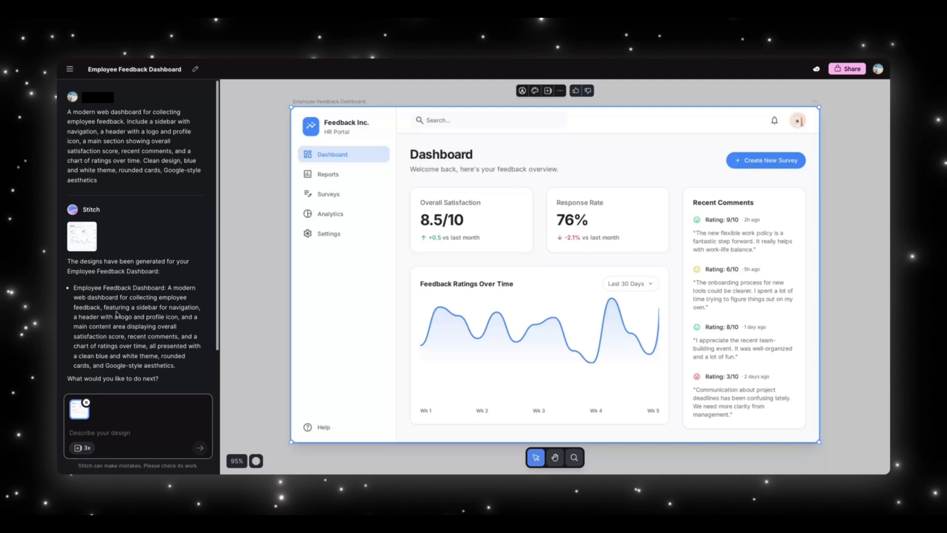
Request 'Switch to dark mode and move the chart to the top of the screen'
click(121, 432)
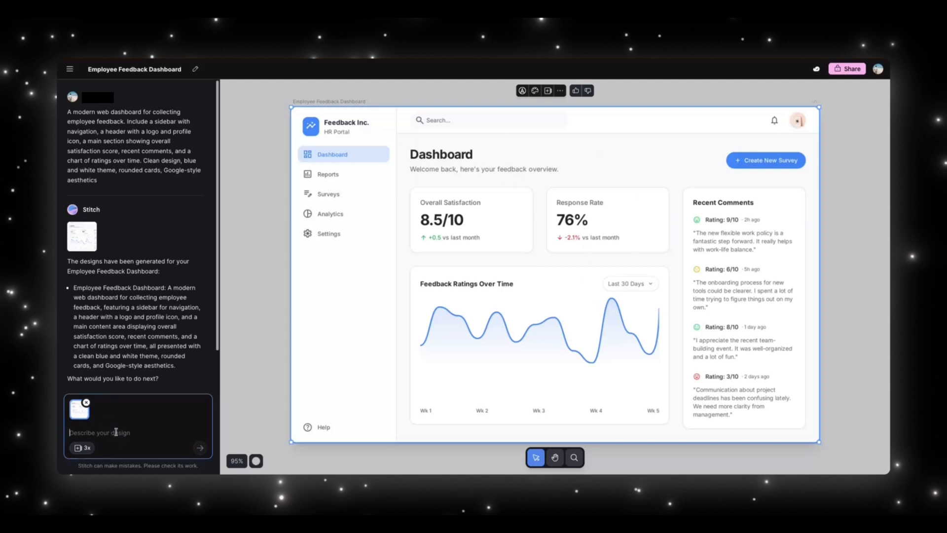
text(Switch to dark mode and move the chart to the top of the screen)
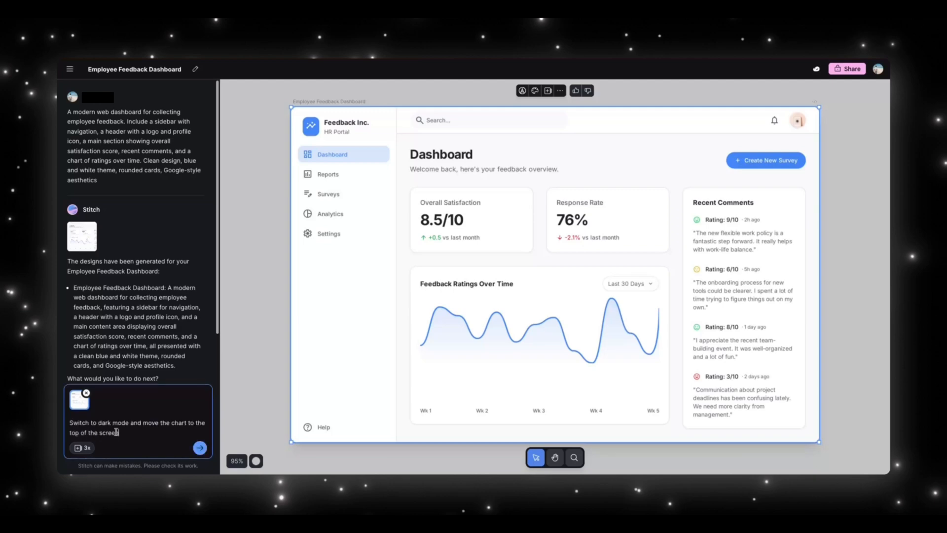
click(201, 448)
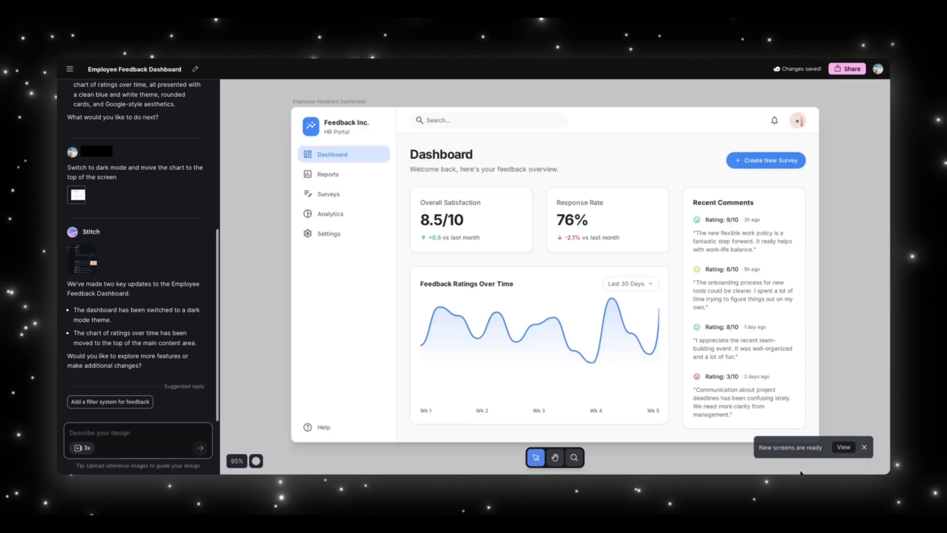
View the newly generated dark-mode dashboard from the 'New screens are ready' notice
click(864, 447)
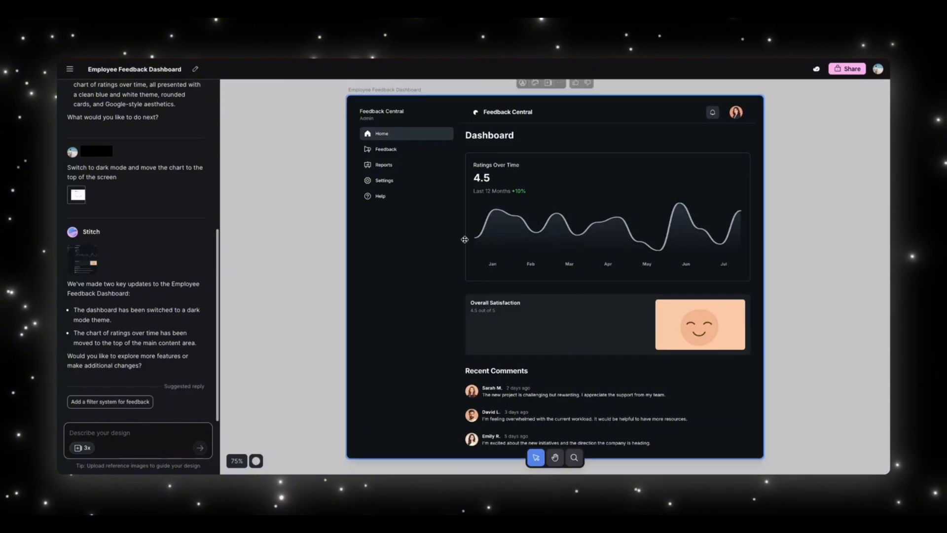
mouse_move(677, 217)
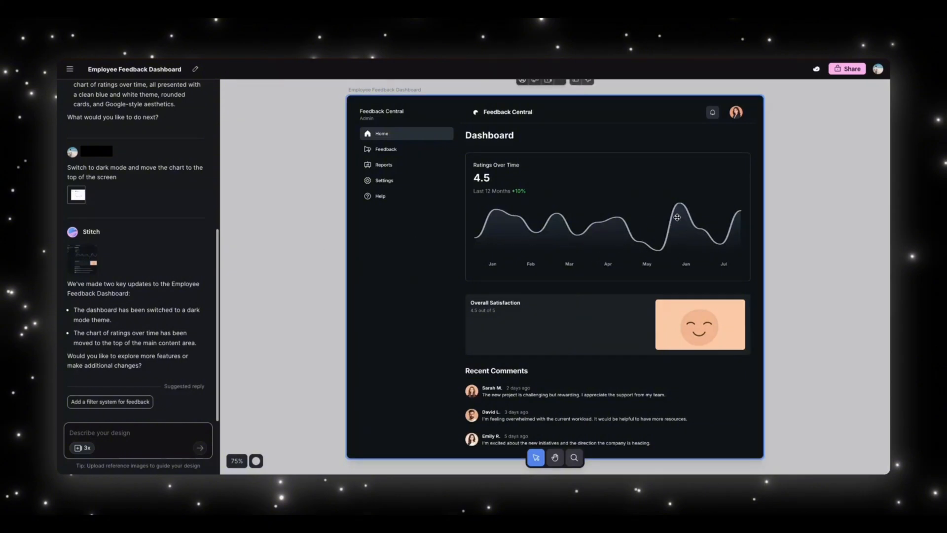
mouse_move(517, 203)
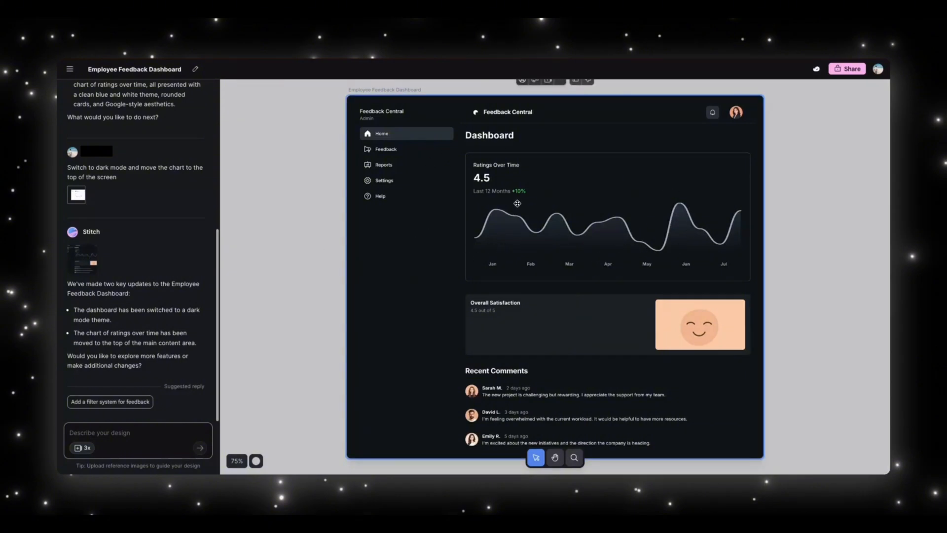
mouse_move(578, 229)
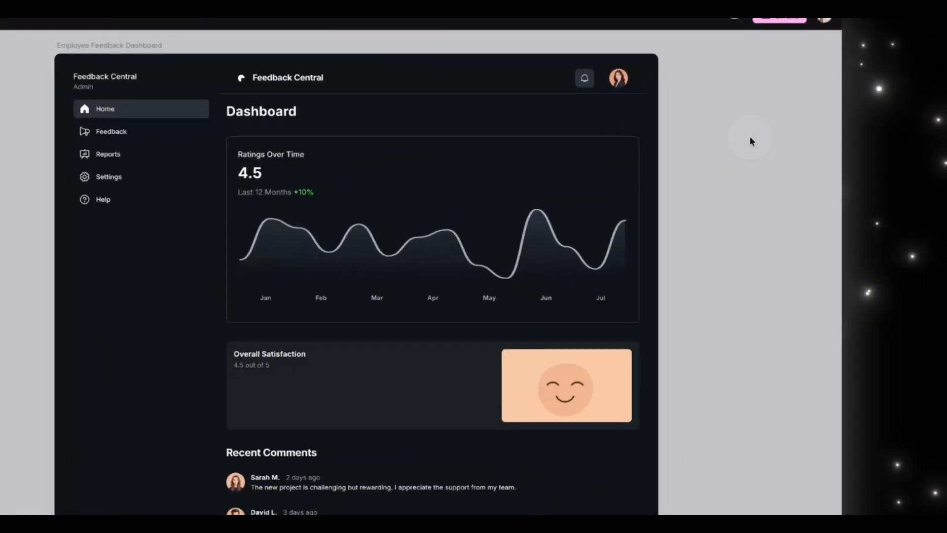
scroll(down, 3)
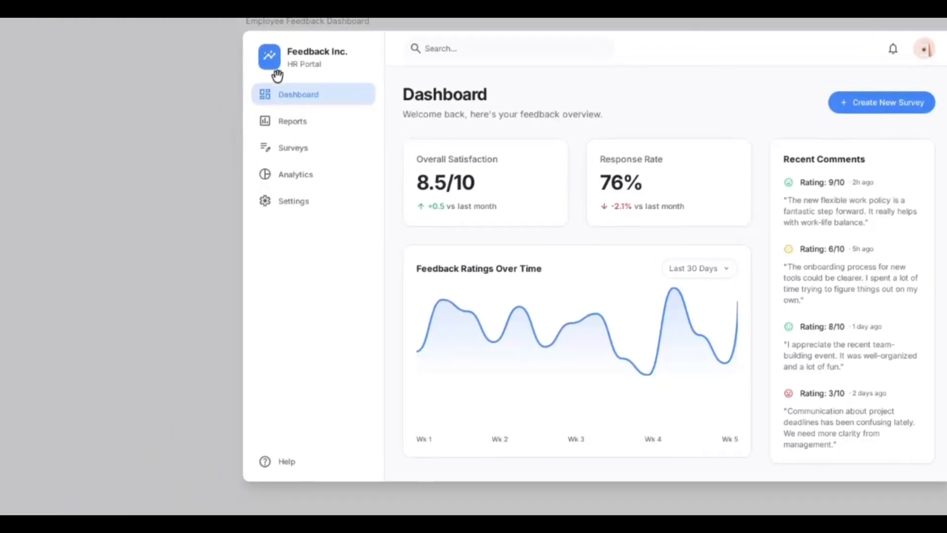
scroll(down, 3)
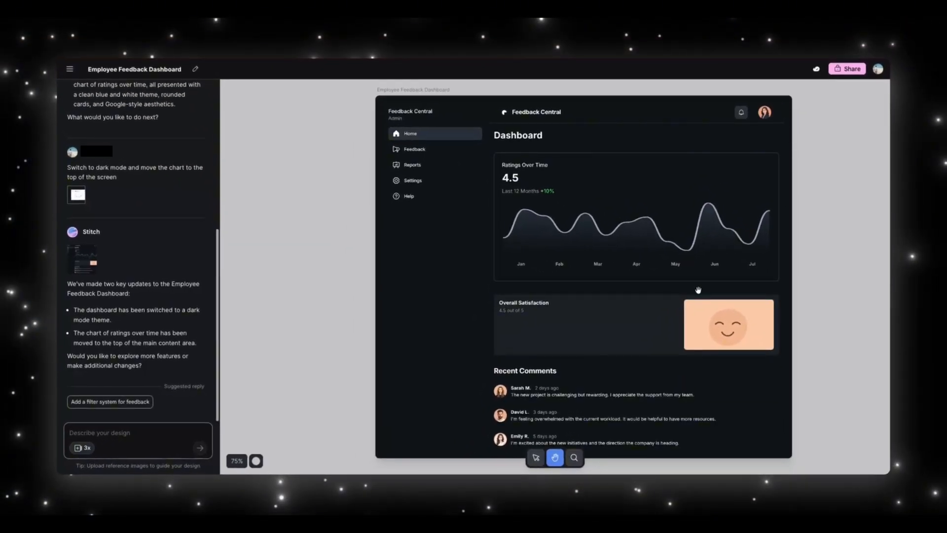
mouse_move(676, 184)
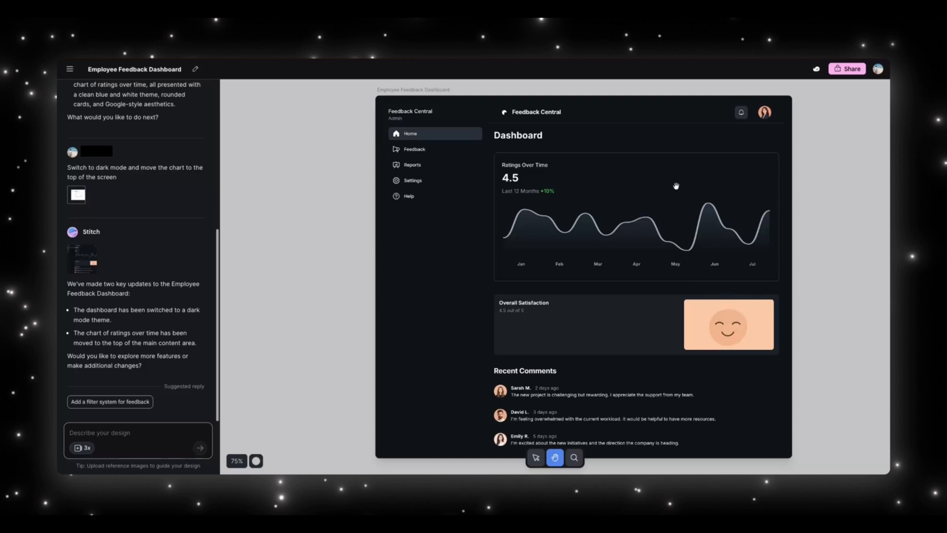
mouse_move(599, 169)
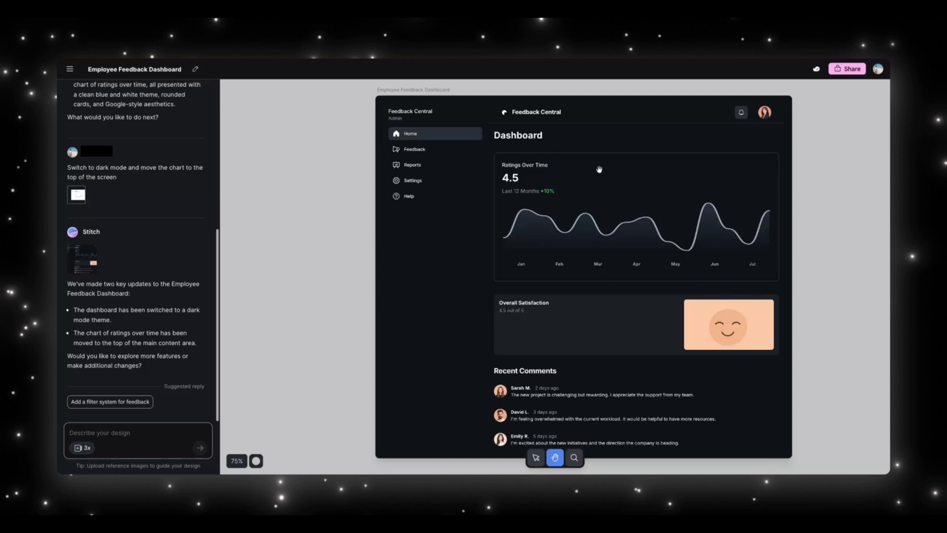
mouse_move(645, 233)
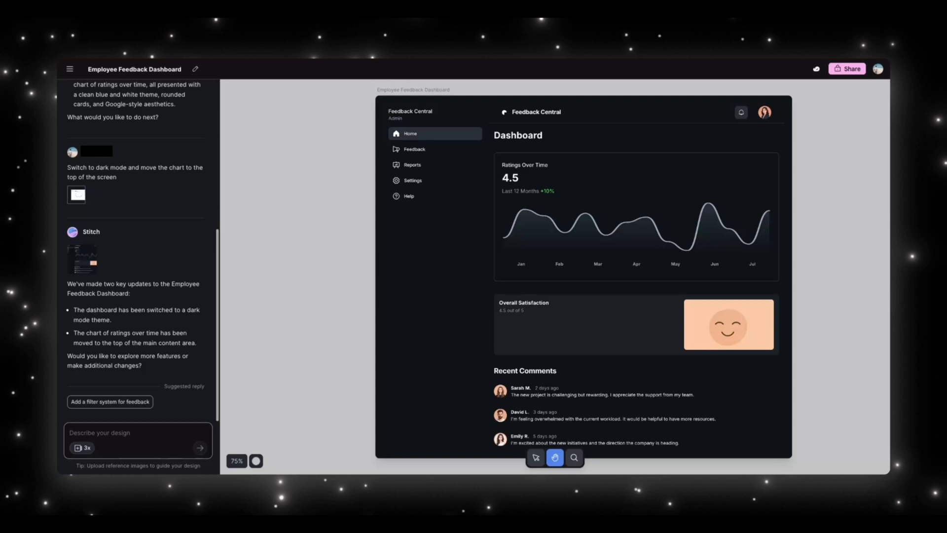
mouse_move(391, 383)
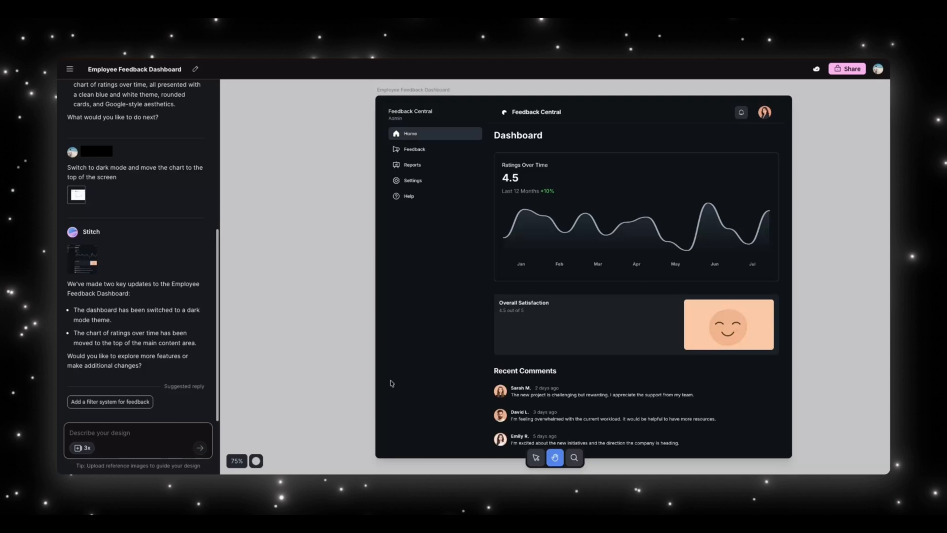
Request 'Show me 3 different styles of this dashboard' and scroll to the generated variants
text(Show me 3 different styles of this dashboard)
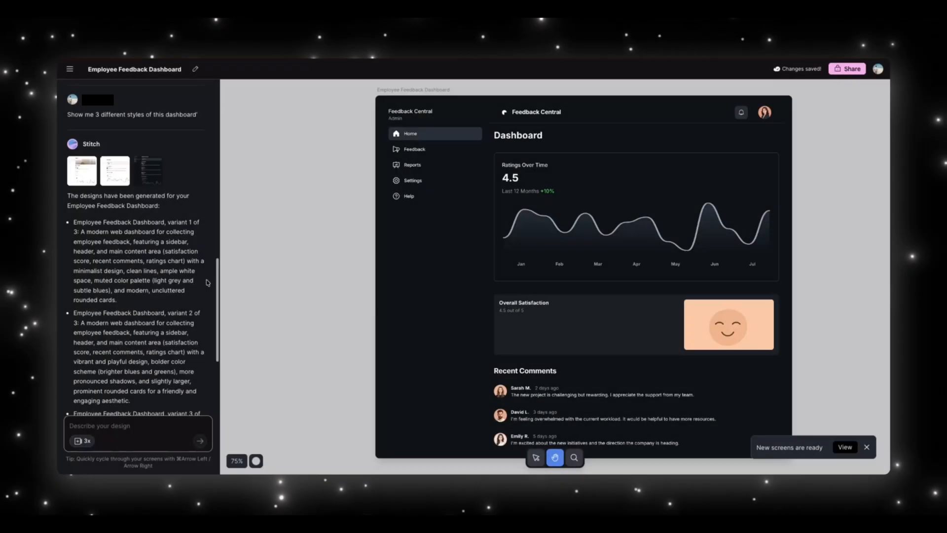
mouse_move(96, 204)
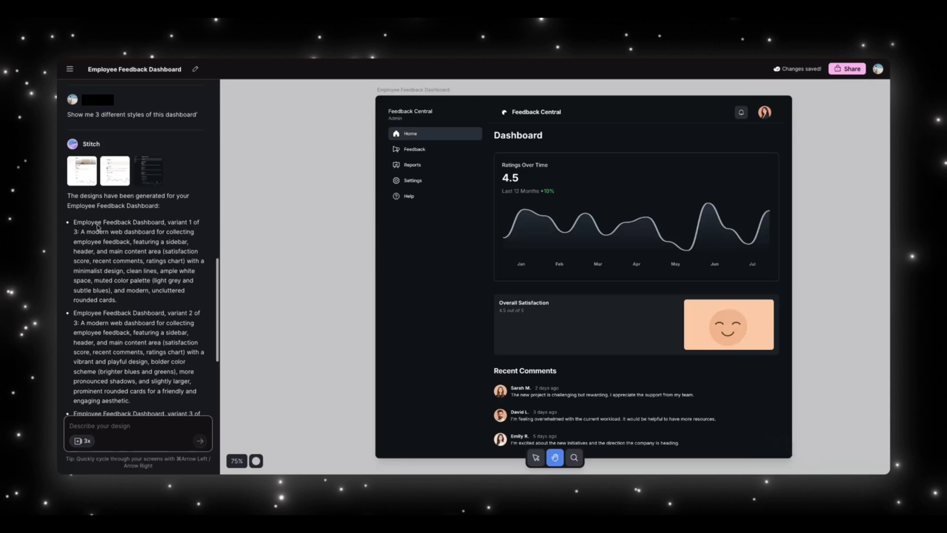
mouse_move(192, 225)
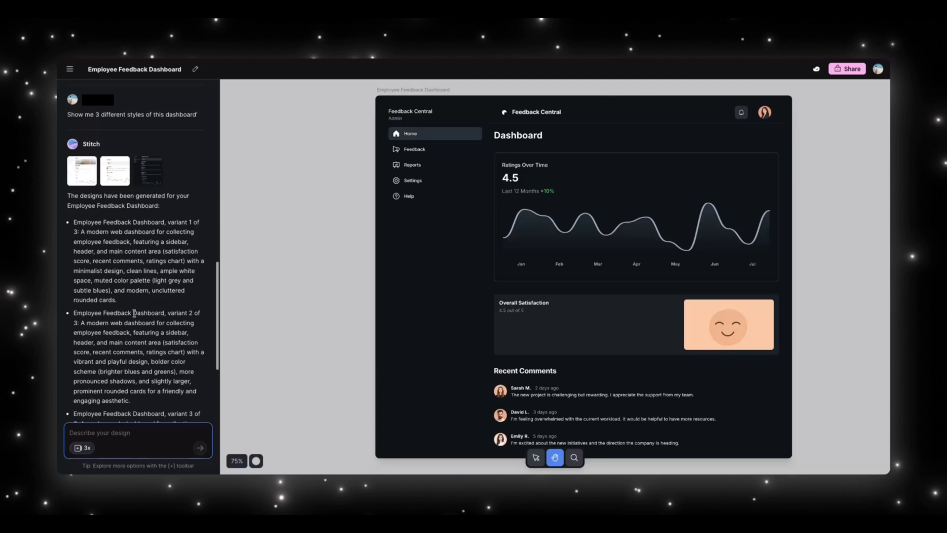
scroll(down, 3)
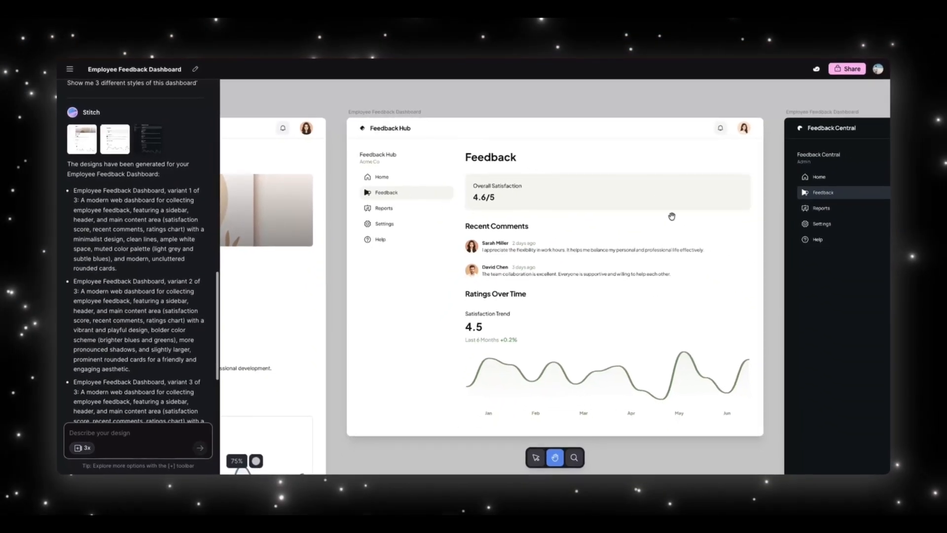
mouse_move(453, 409)
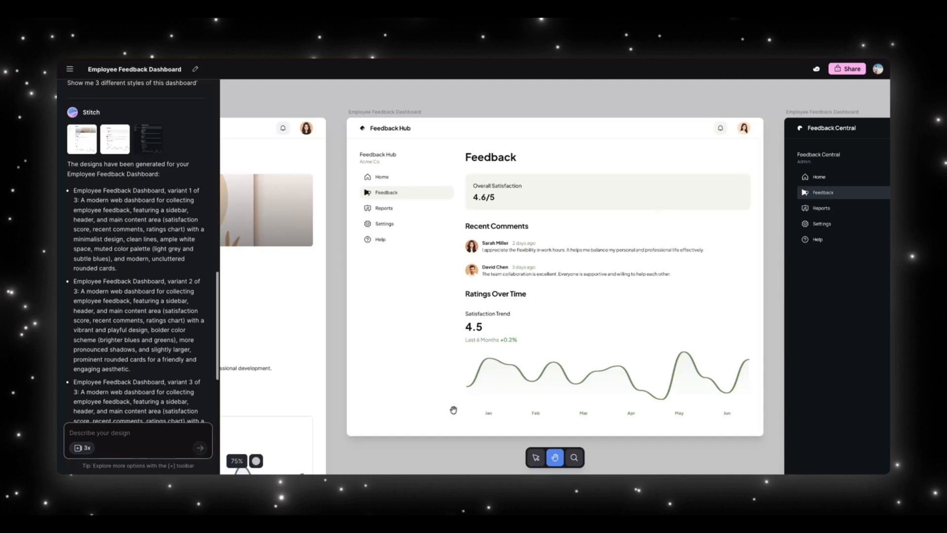
mouse_move(479, 391)
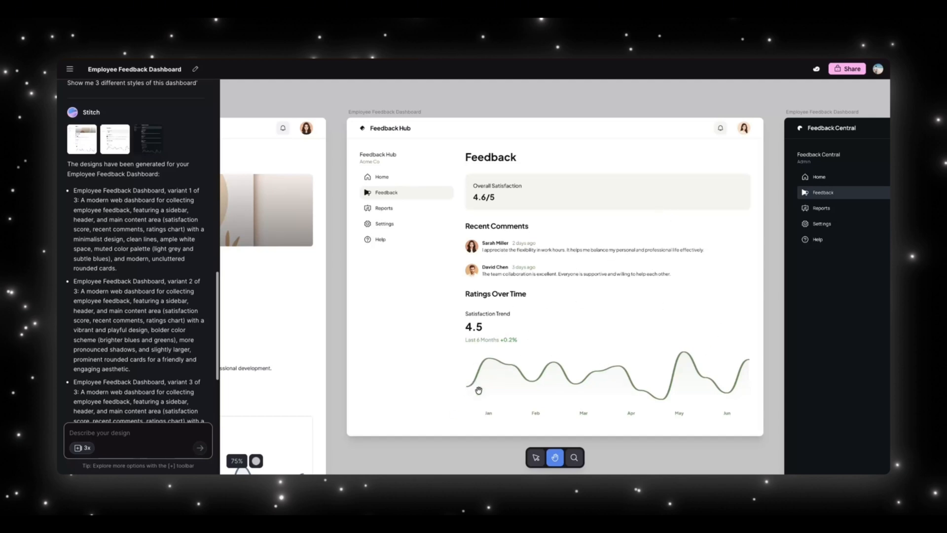
mouse_move(515, 329)
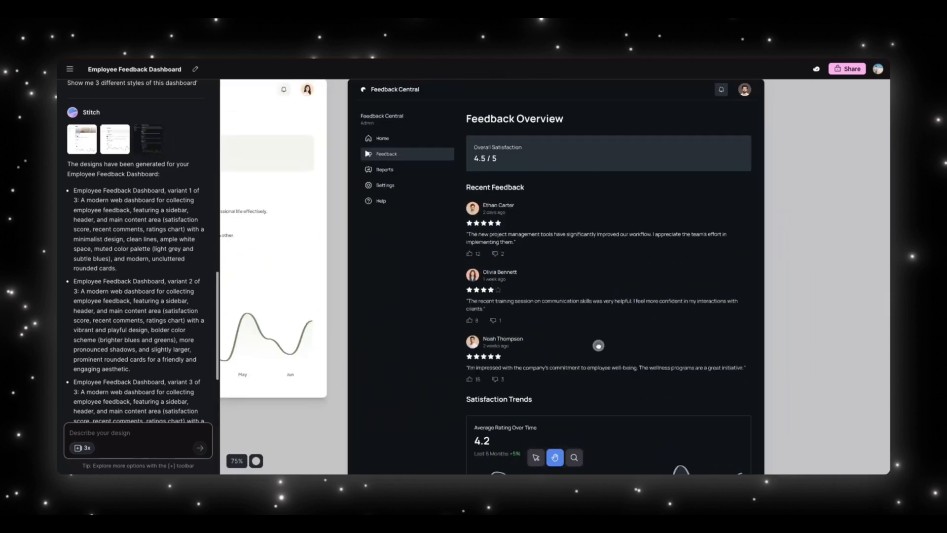
Scroll the canvas to bring the dark Feedback Overview variant into view
scroll(down, 3)
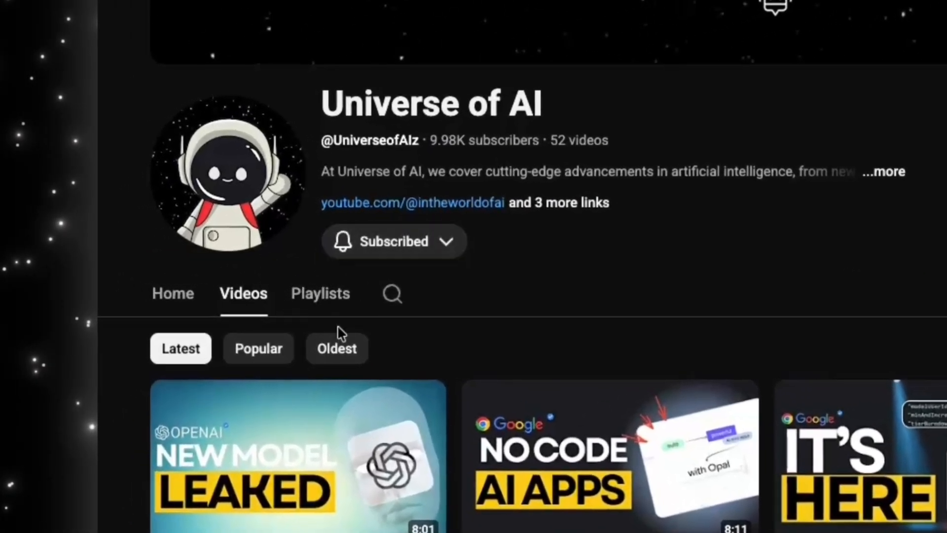
mouse_move(404, 225)
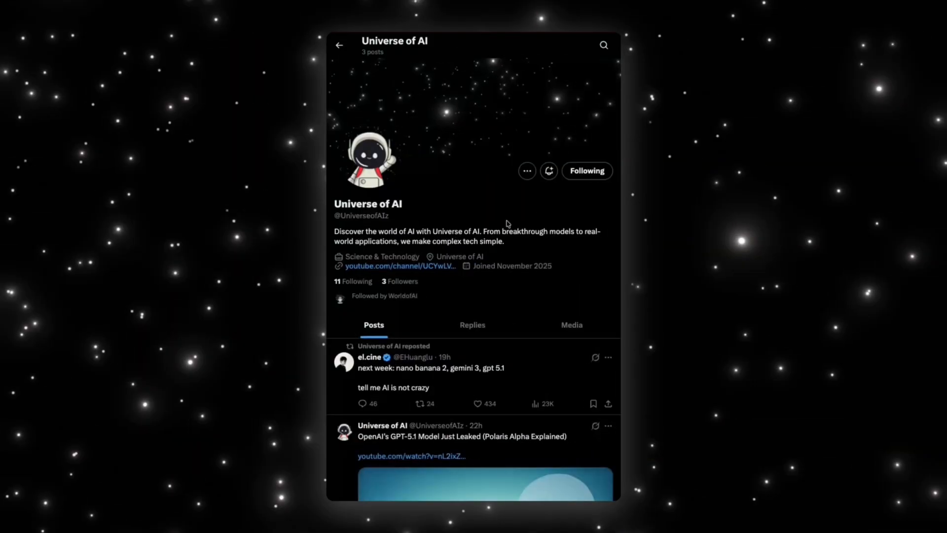
mouse_move(470, 296)
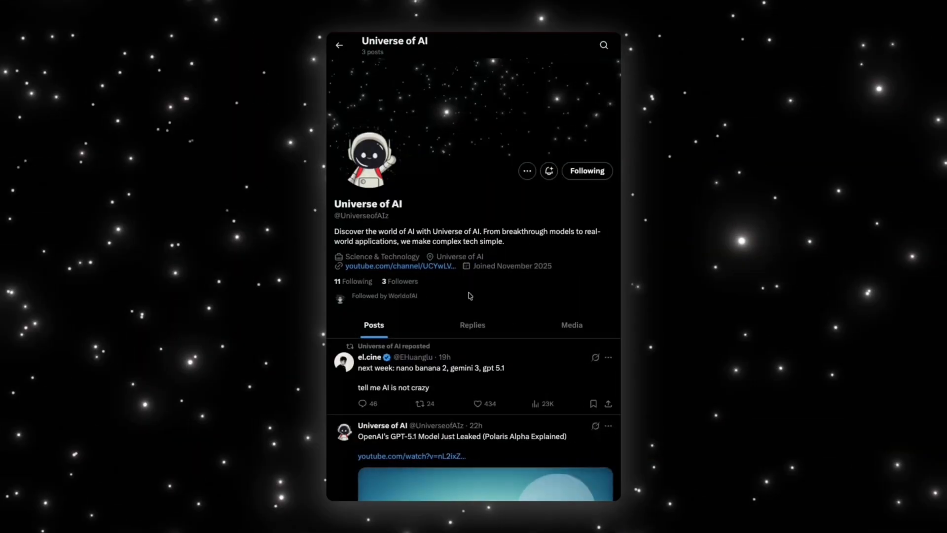
Scroll down the Universe of AI profile's posts on X
scroll(down, 3)
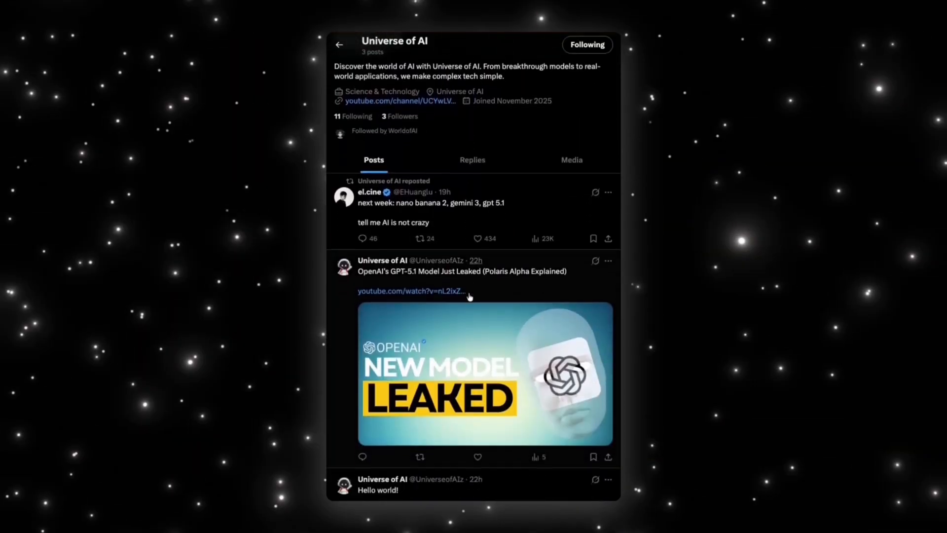